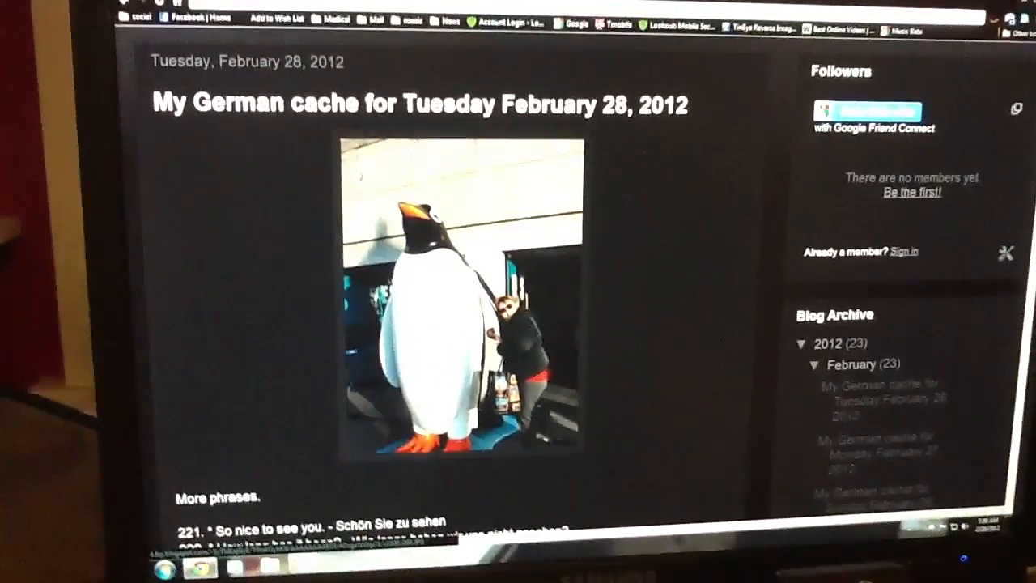
pyautogui.scroll(-3)
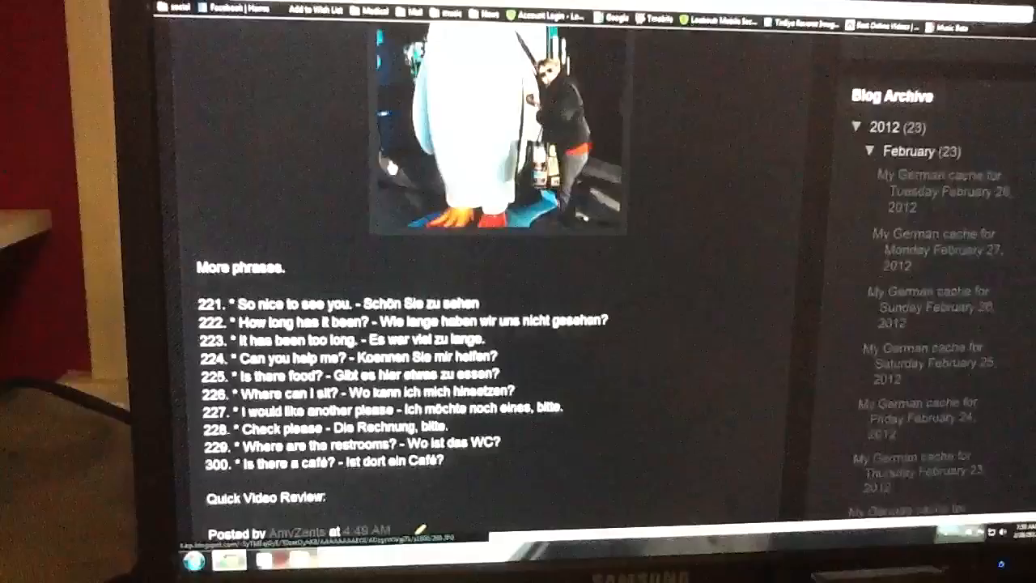